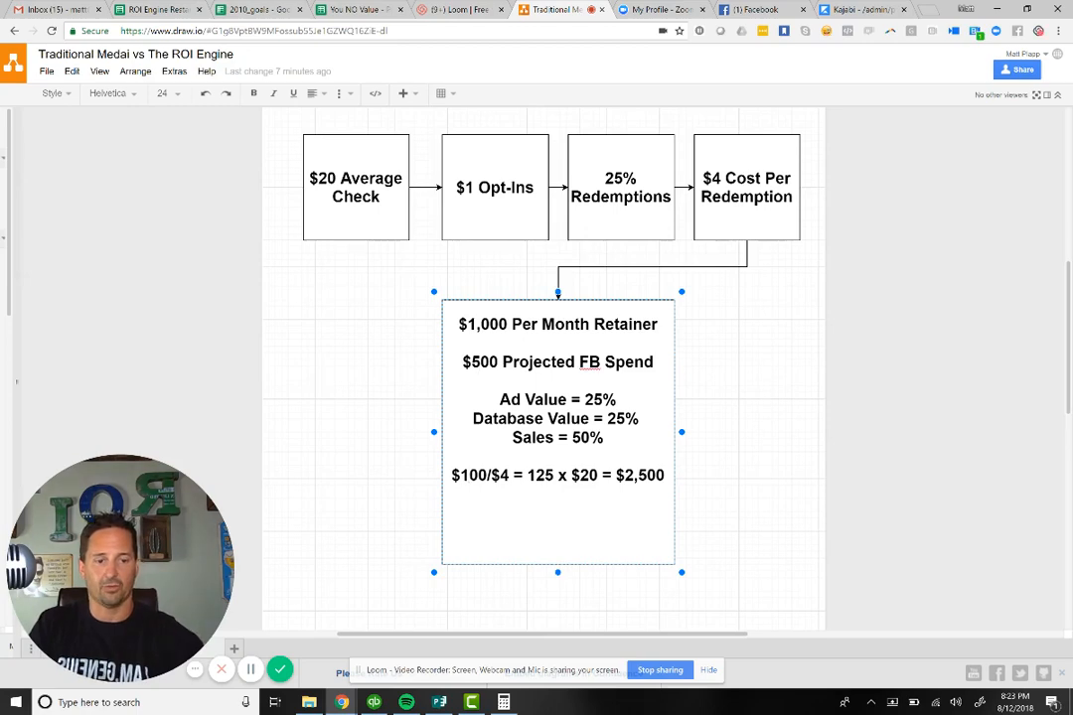
# Edit the retainer box to $1,000 FB spend and $1,000/$4 = 250 x $20 = $5,000.
pyautogui.click(487, 361)
pyautogui.write('1,0')
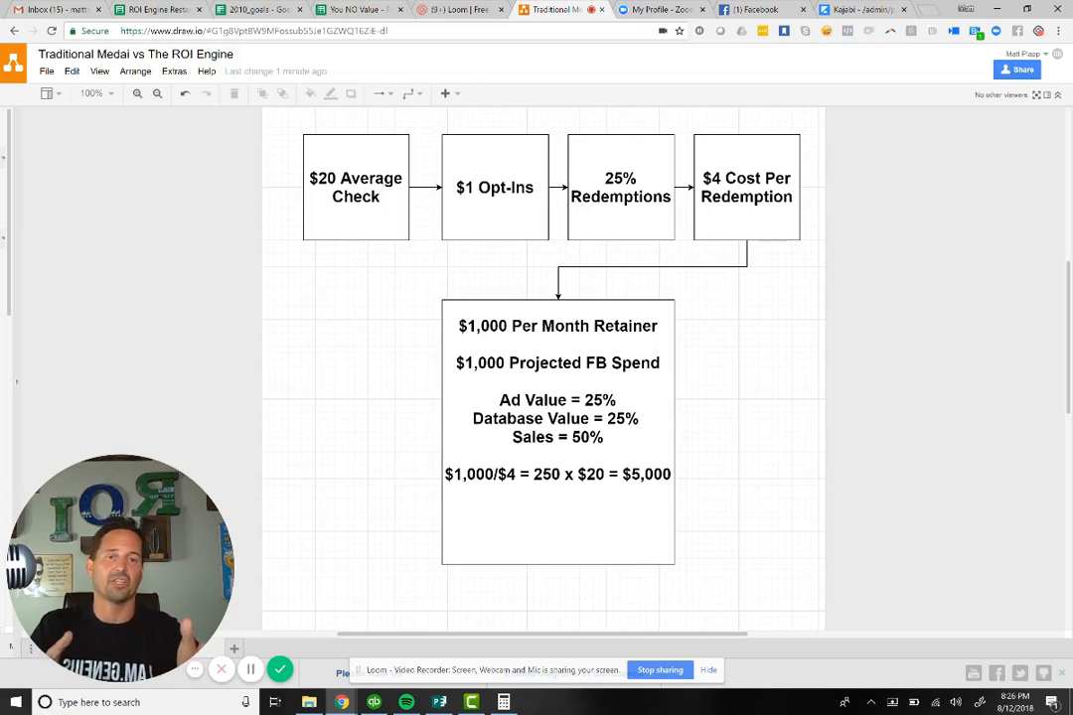
pyautogui.click(620, 186)
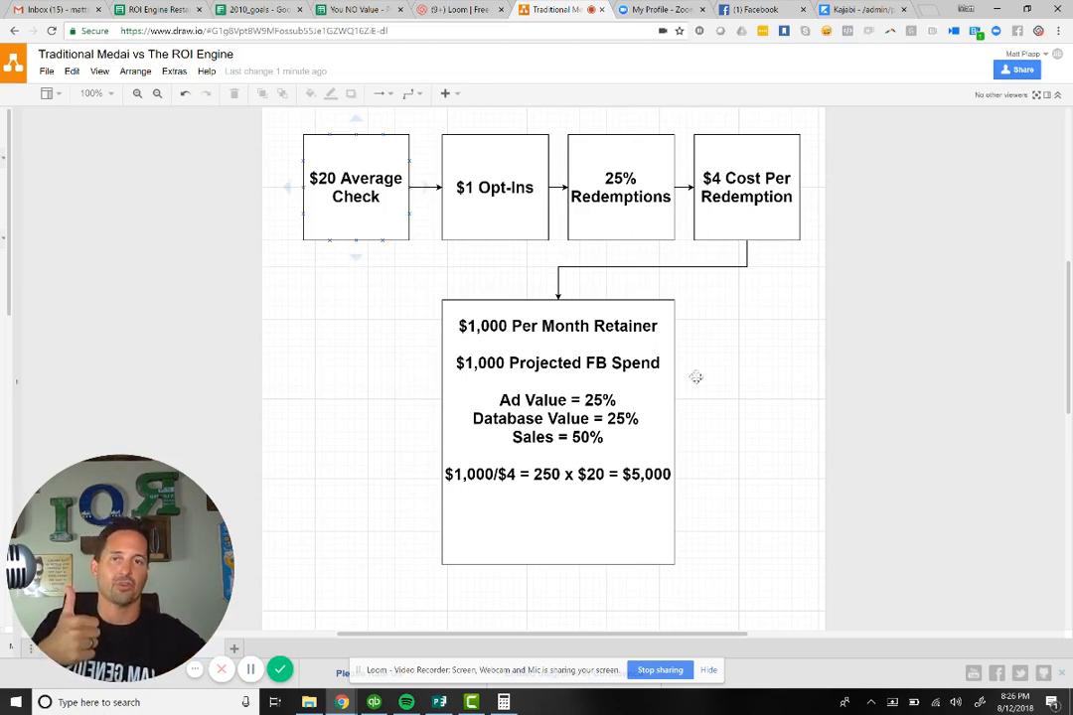
pyautogui.click(493, 187)
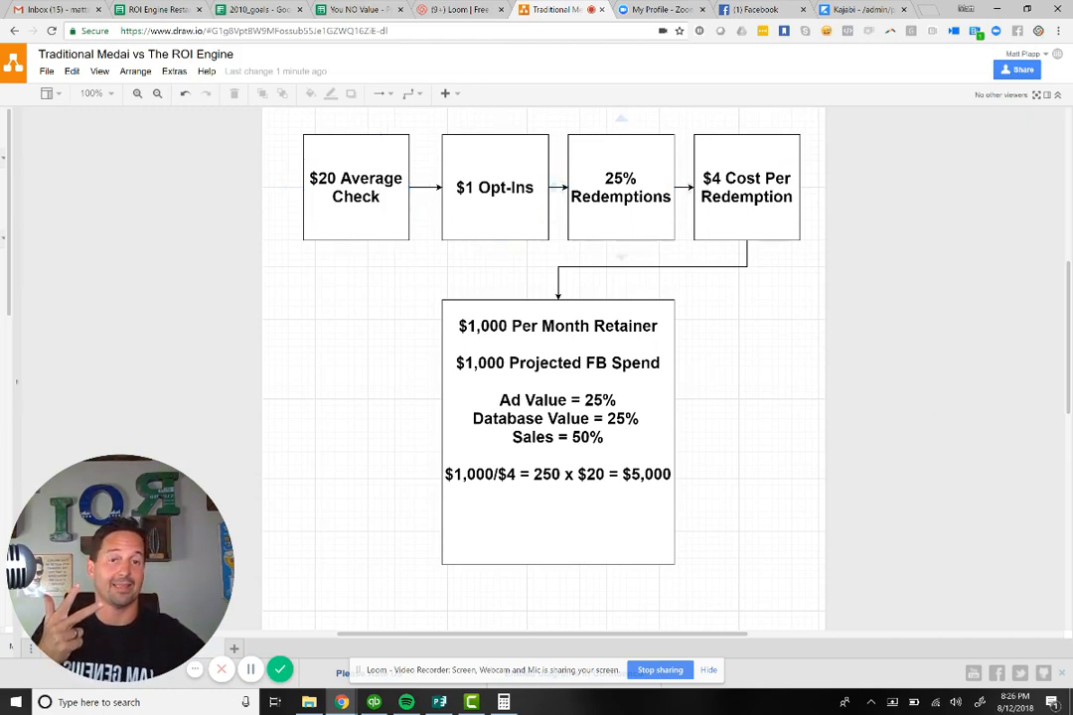
pyautogui.click(556, 433)
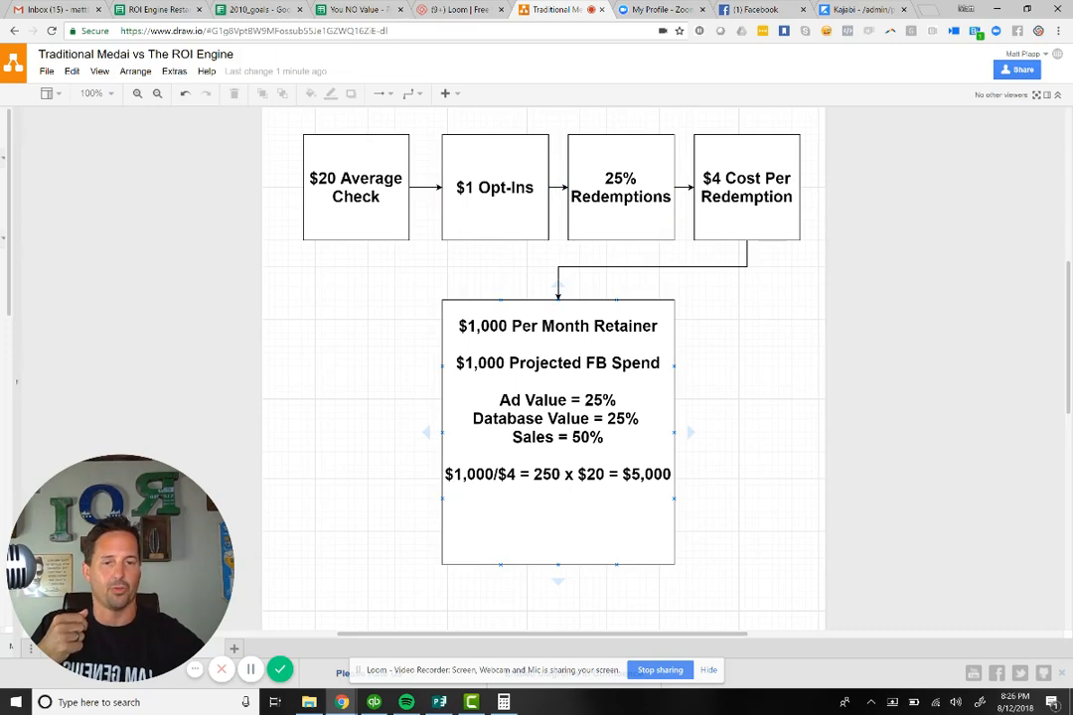